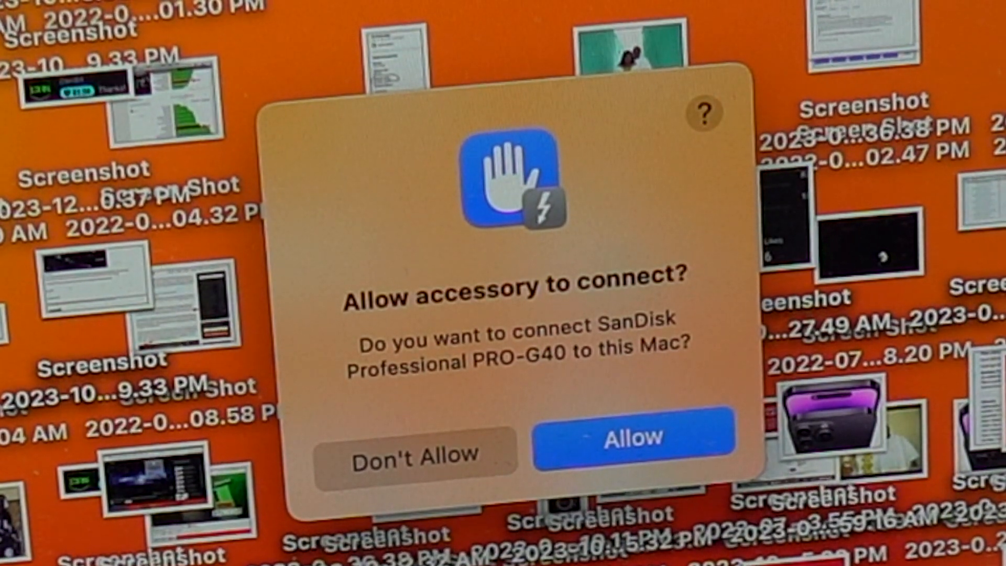
Allow the SanDisk accessory to connect and open the PRO-G40 drive from the desktop
left_click(633, 438)
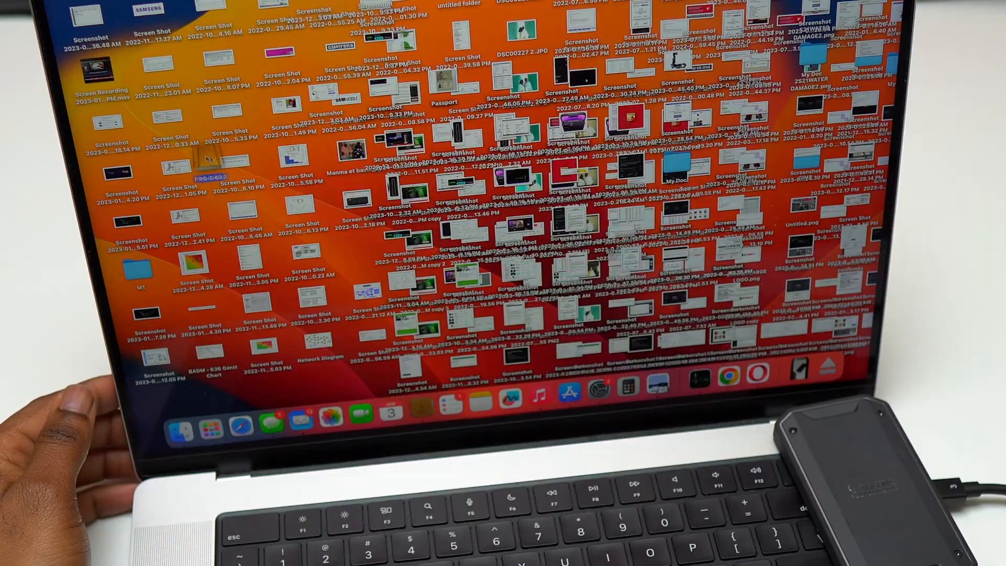
right_click(193, 141)
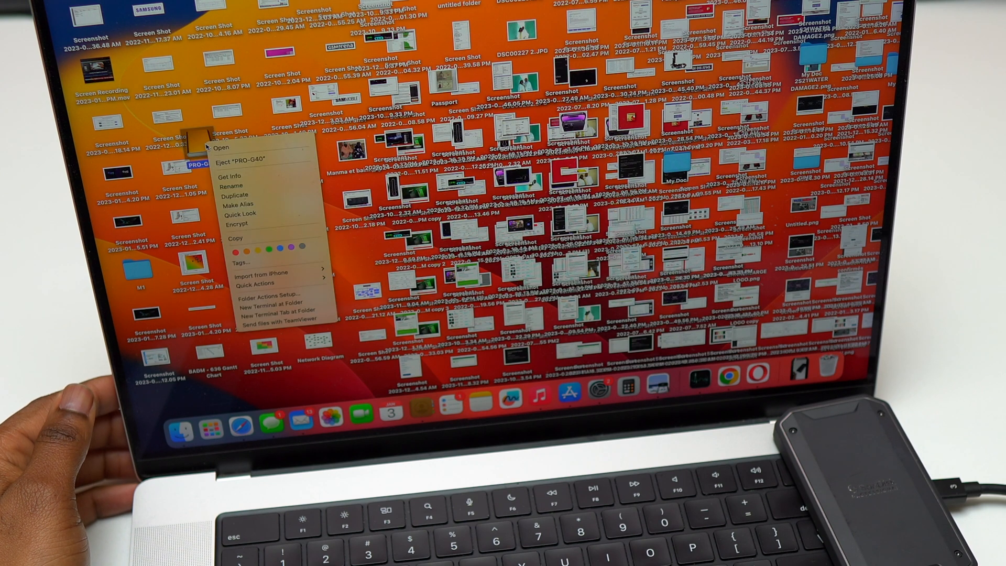
left_click(221, 147)
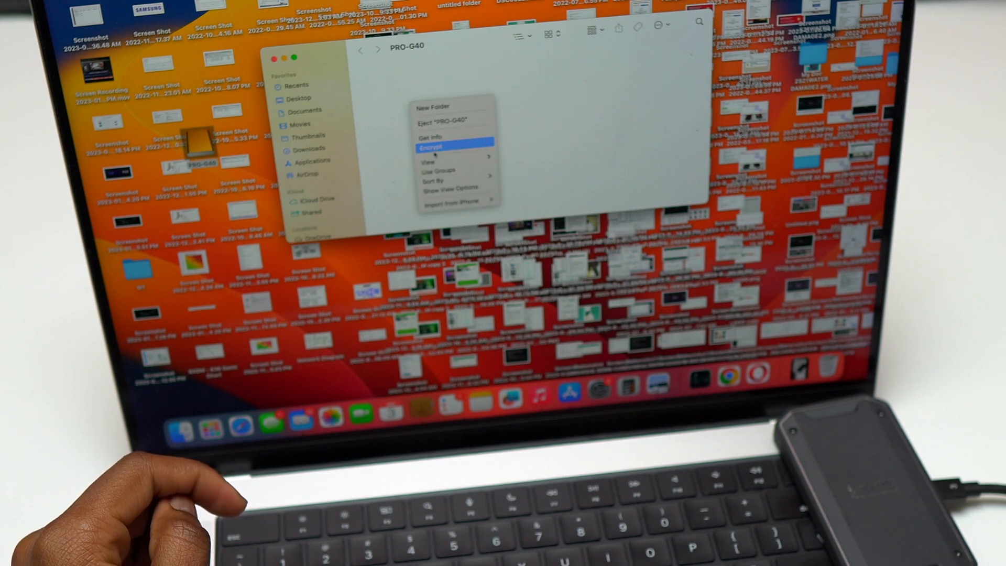
Launch Blackmagic Disk Speed Test with its gauges at zero
left_click(431, 136)
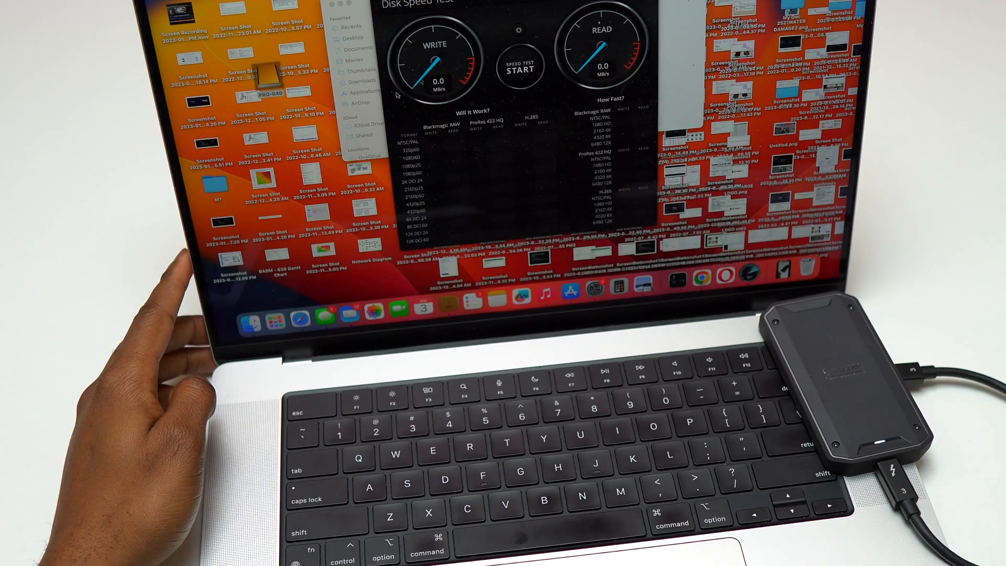
left_click(519, 65)
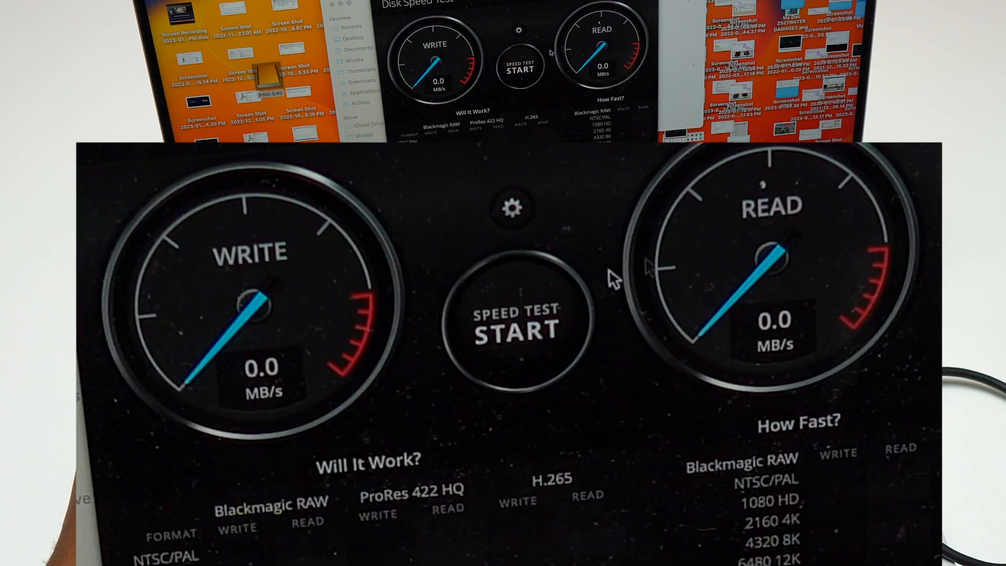
Start the write and read speed test on the PRO-G40 drive
left_click(516, 321)
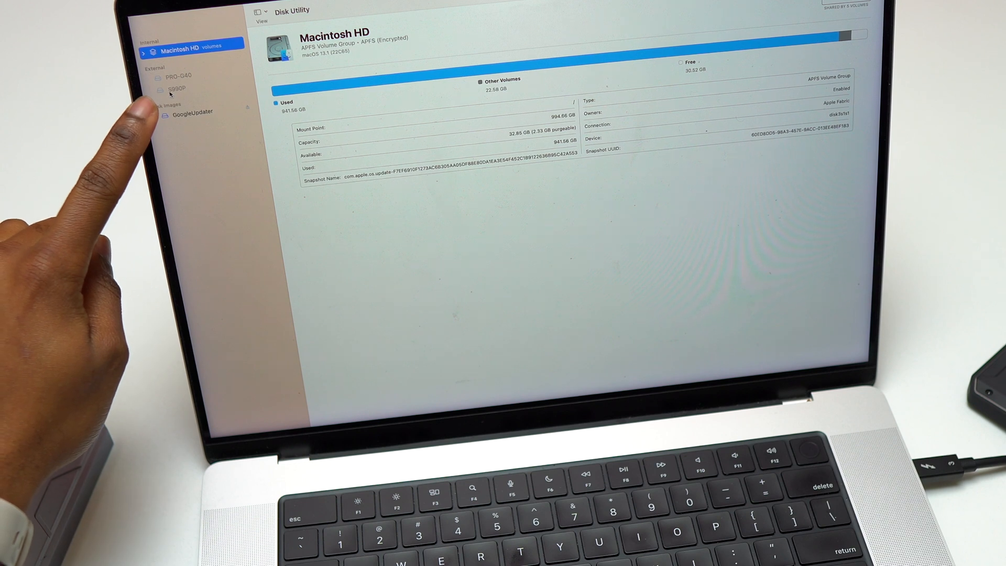
Select PRO-G40 and review the erase format choices, leaving APFS selected
left_click(179, 76)
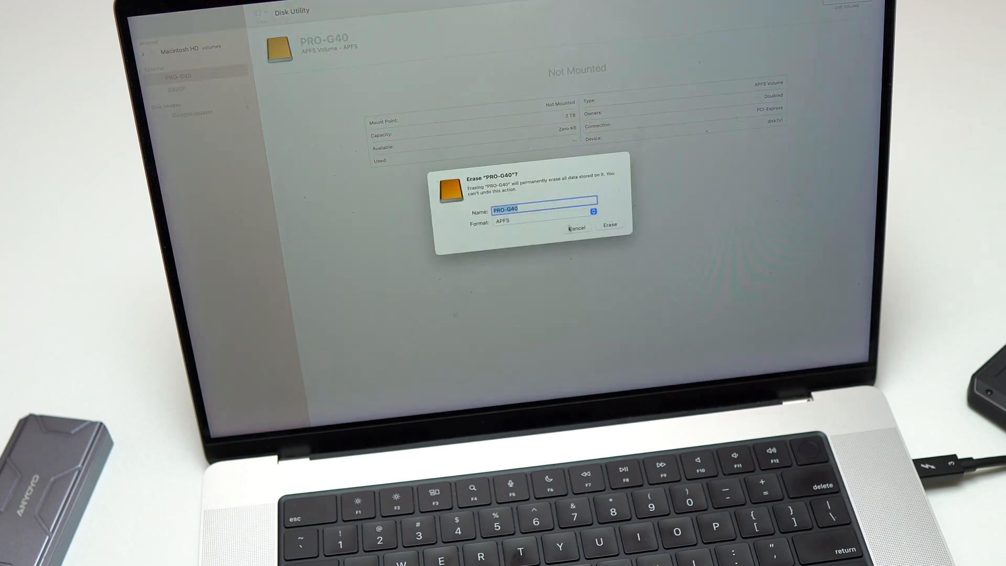
left_click(517, 221)
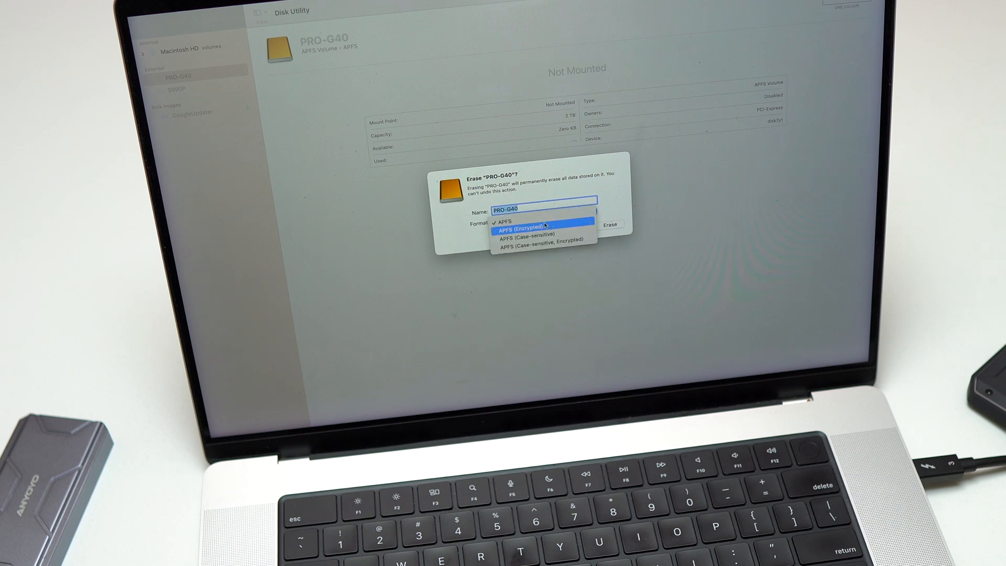
left_click(507, 221)
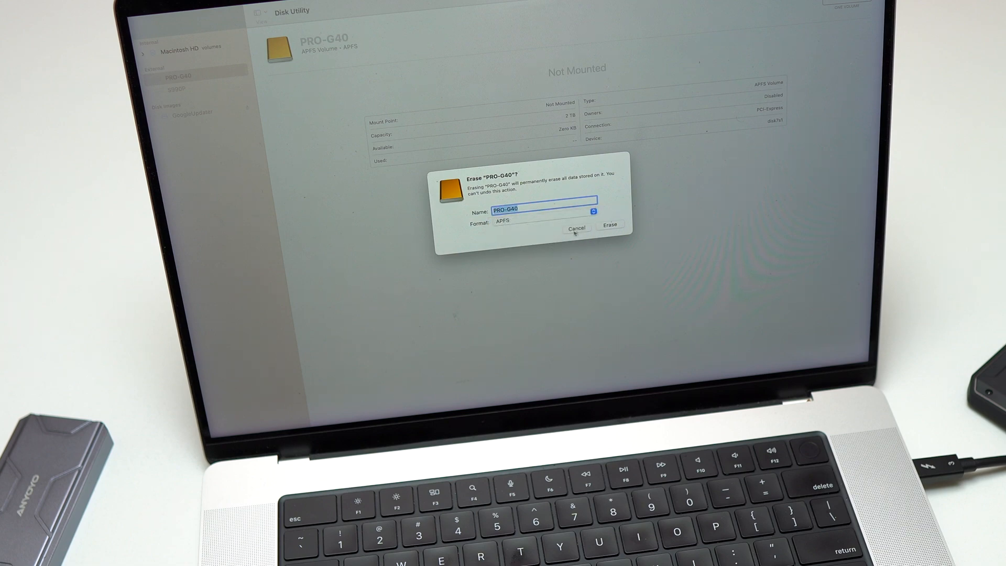